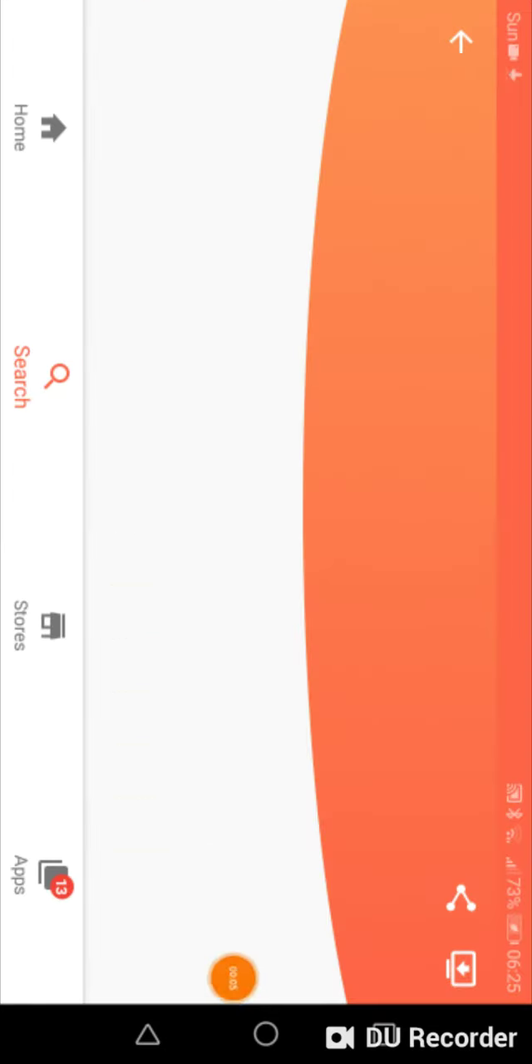
Install FNaF World from its app page so the download starts at 0%
click(233, 979)
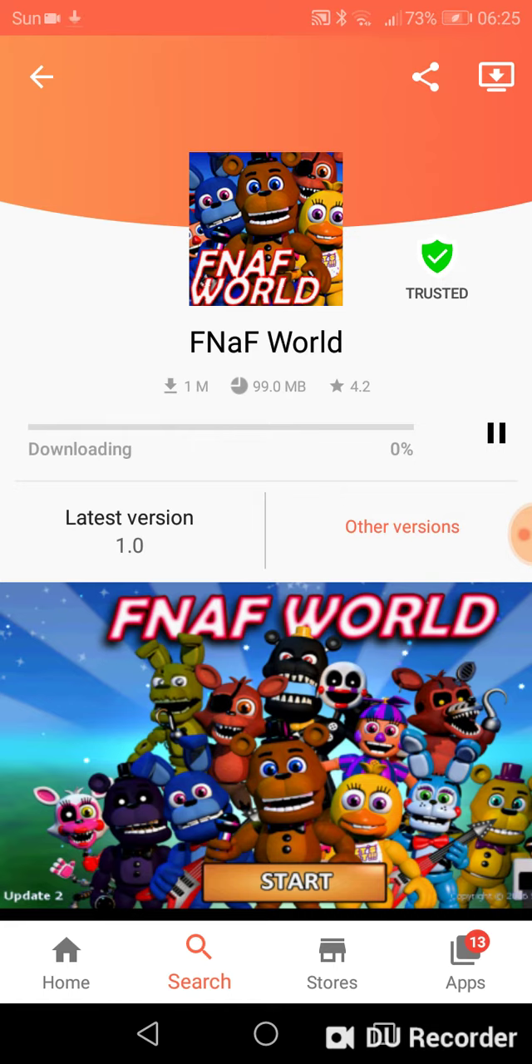
Scroll down the FNaF World page, then go to the empty Search page
scroll(down, 3)
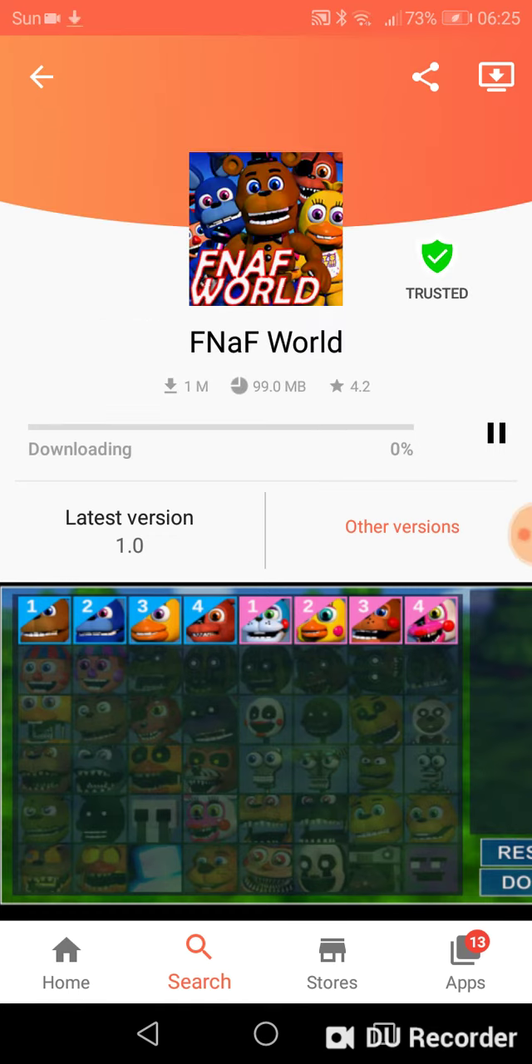
scroll(down, 3)
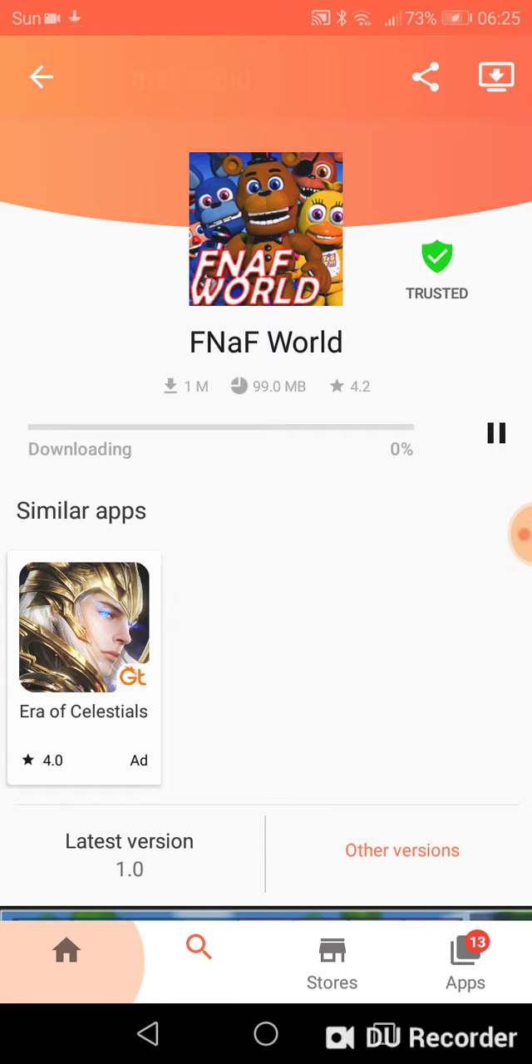
click(199, 961)
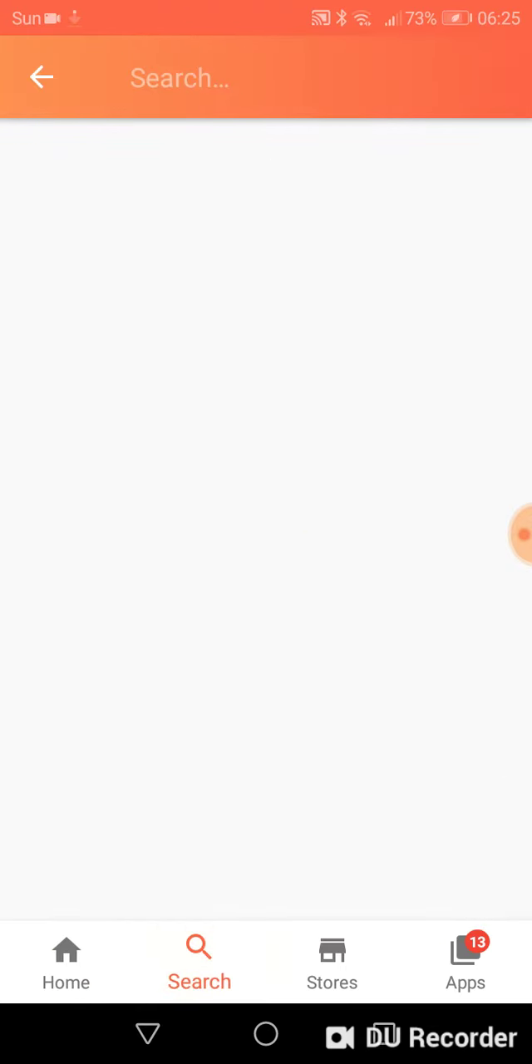
Search for 'minecraft' to list Minecraft apps, then switch to the Apps section
text(m)
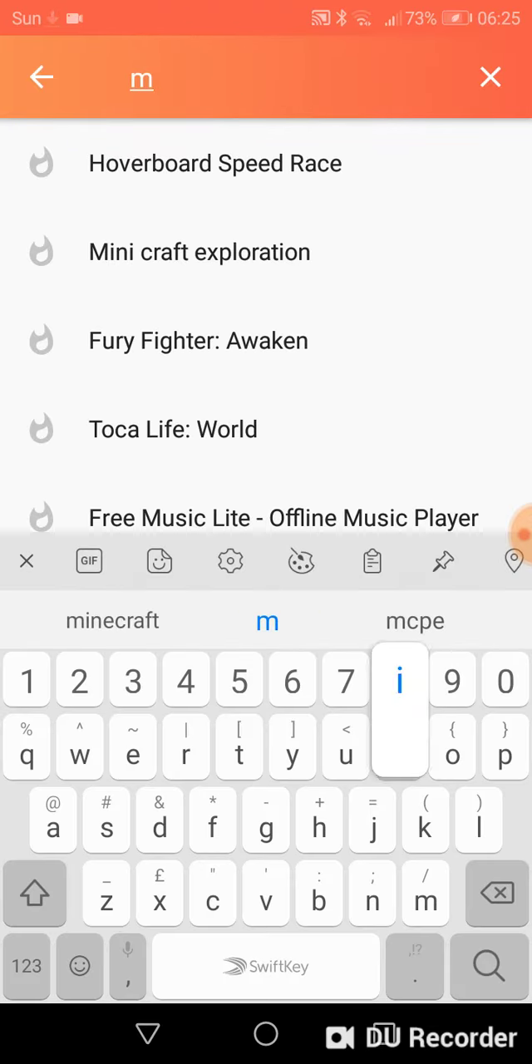
text(inecraft)
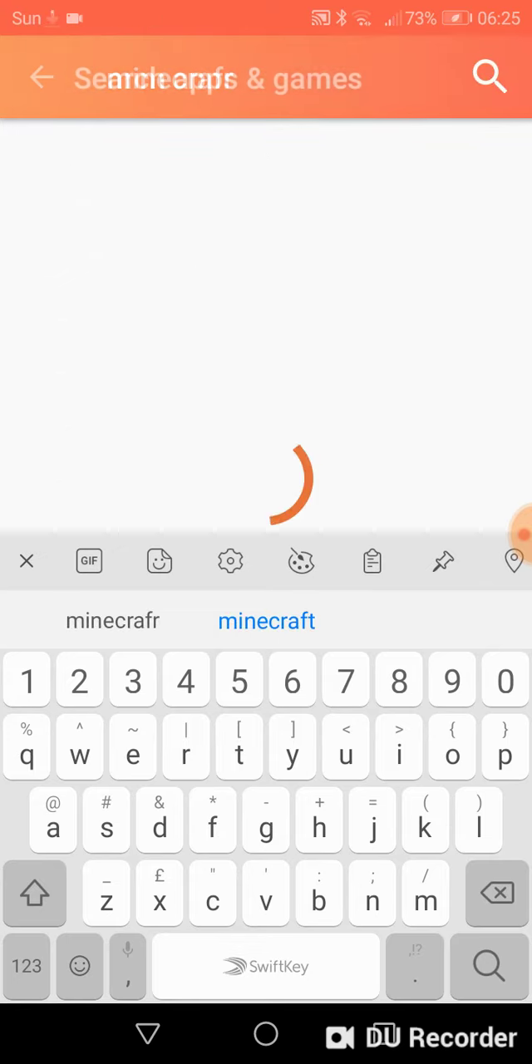
click(112, 622)
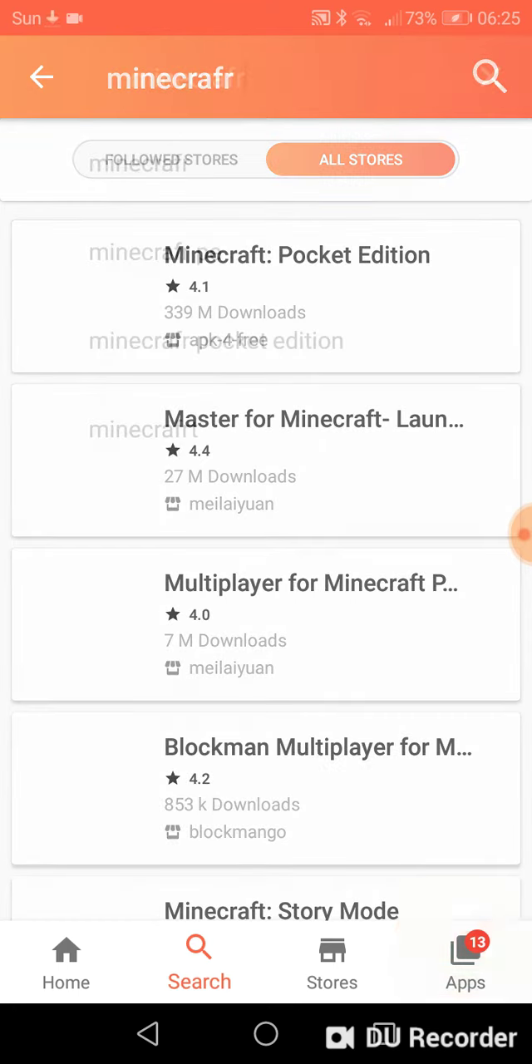
click(466, 961)
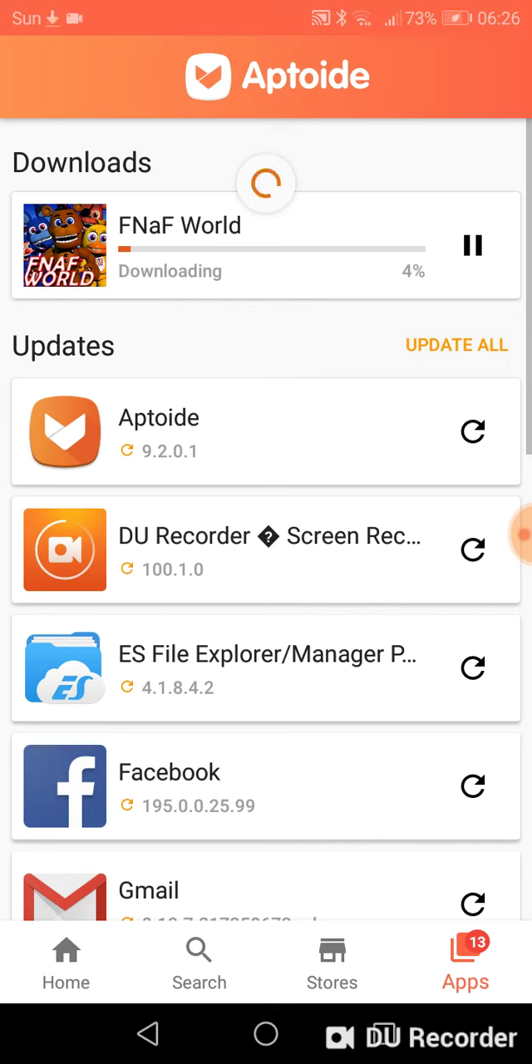
Scroll the Apps section, visit Home, and return to Apps to reload the Downloads list
scroll(up, 3)
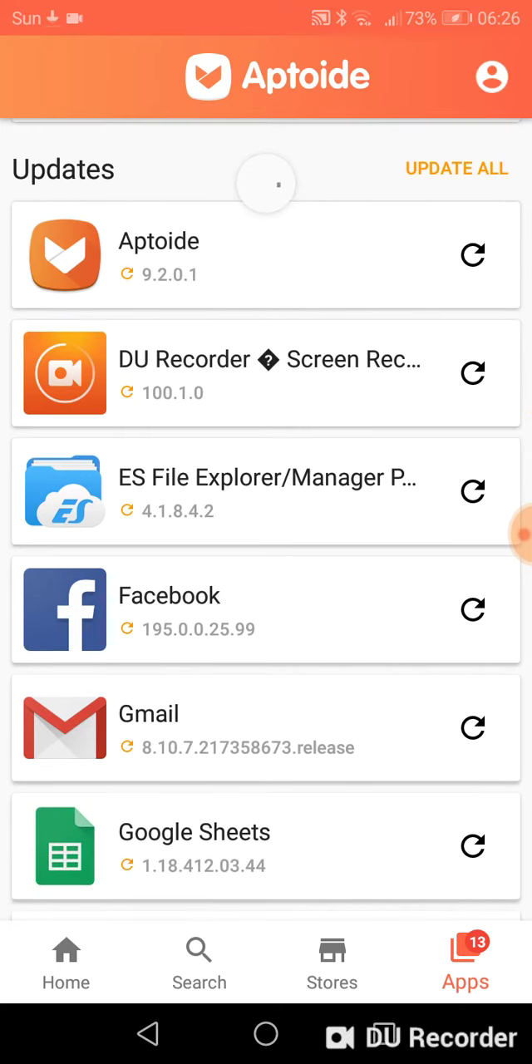
scroll(up, 3)
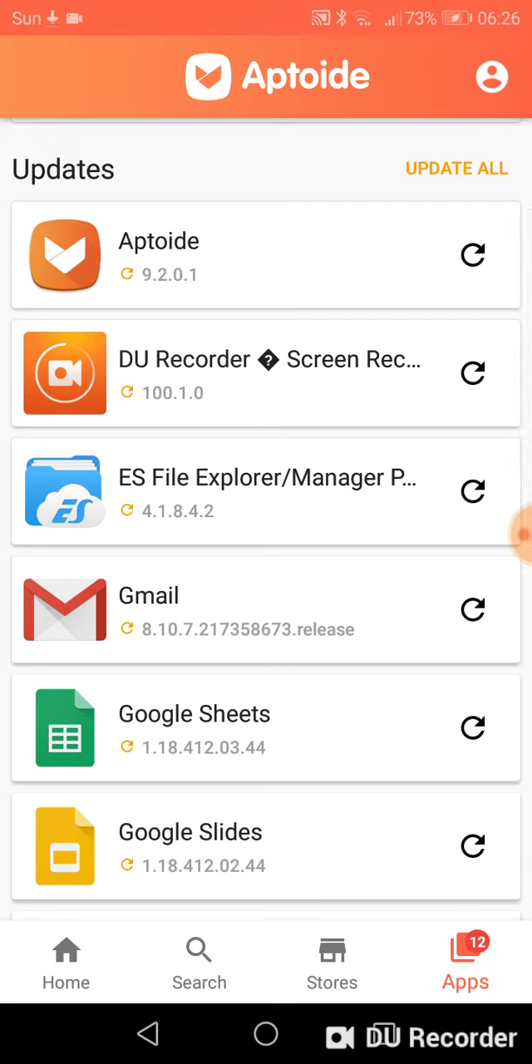
click(65, 960)
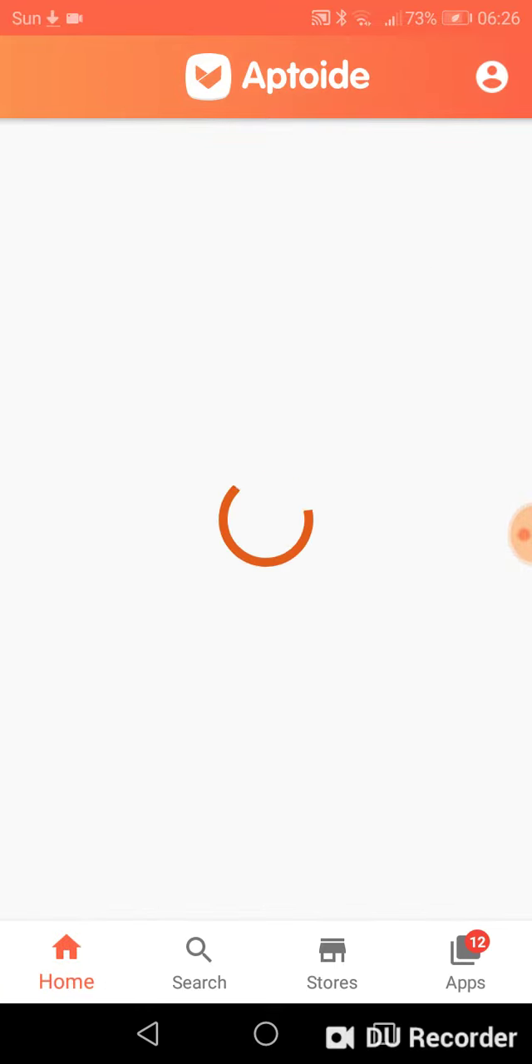
click(466, 965)
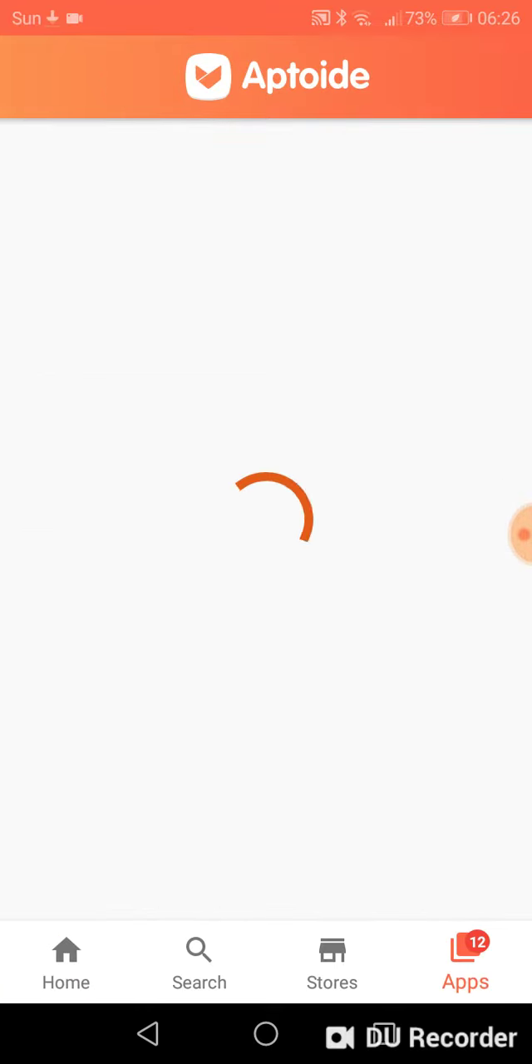